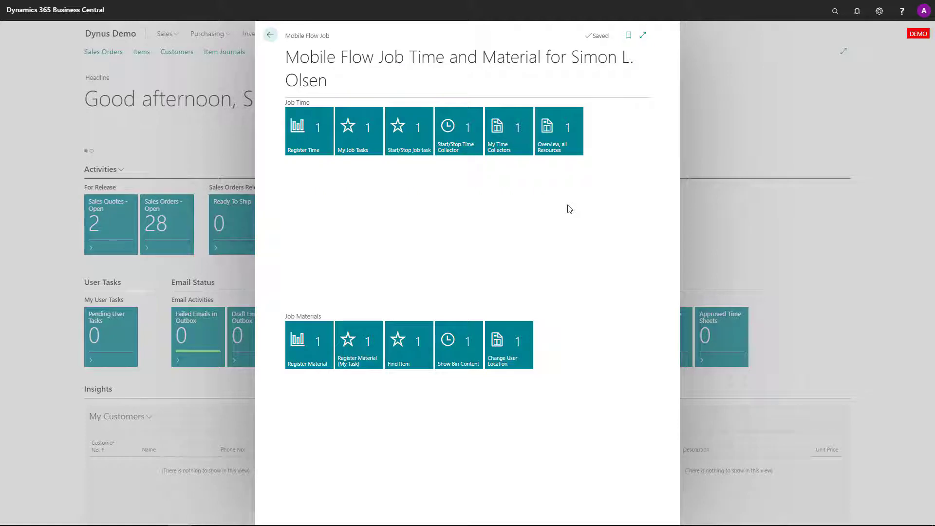
mouse_move(327, 169)
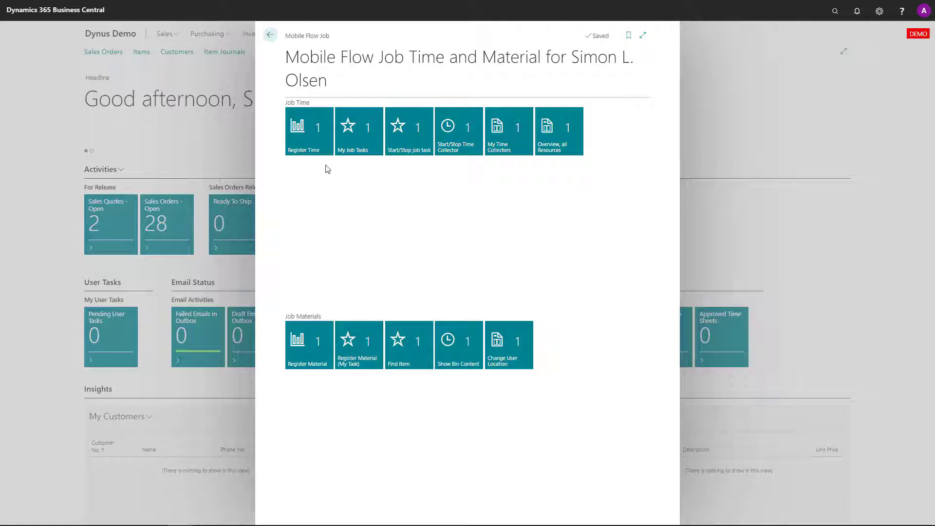
mouse_move(304, 141)
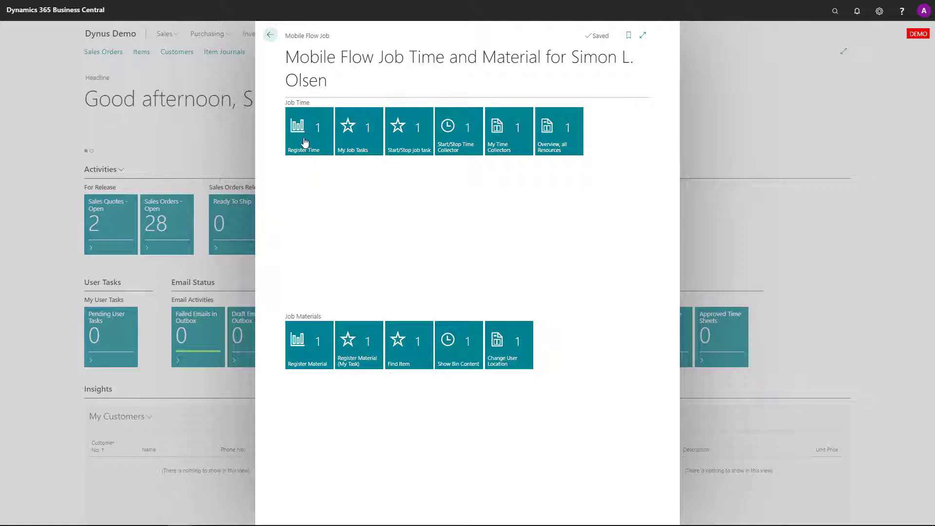
mouse_move(409, 141)
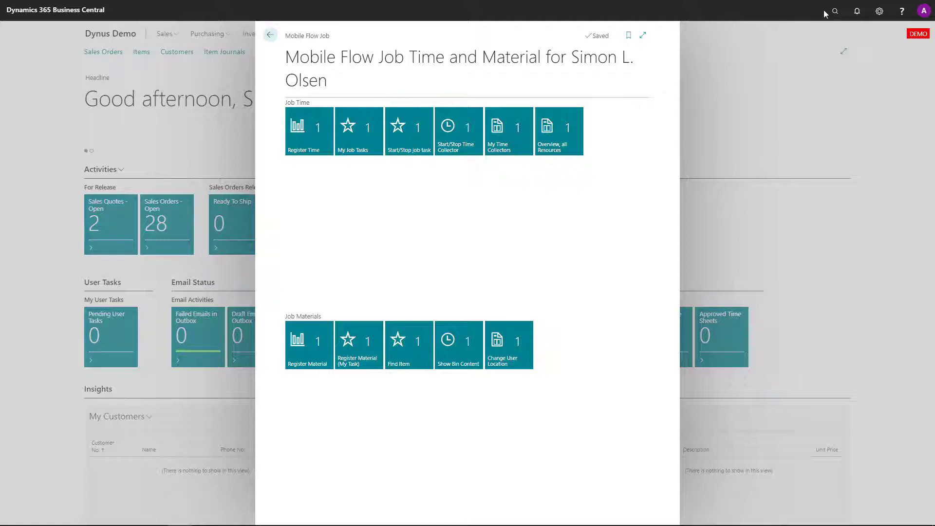
- Search for 'resour' in Tell me and go to the Resources page
left_click(834, 11)
type("resour")
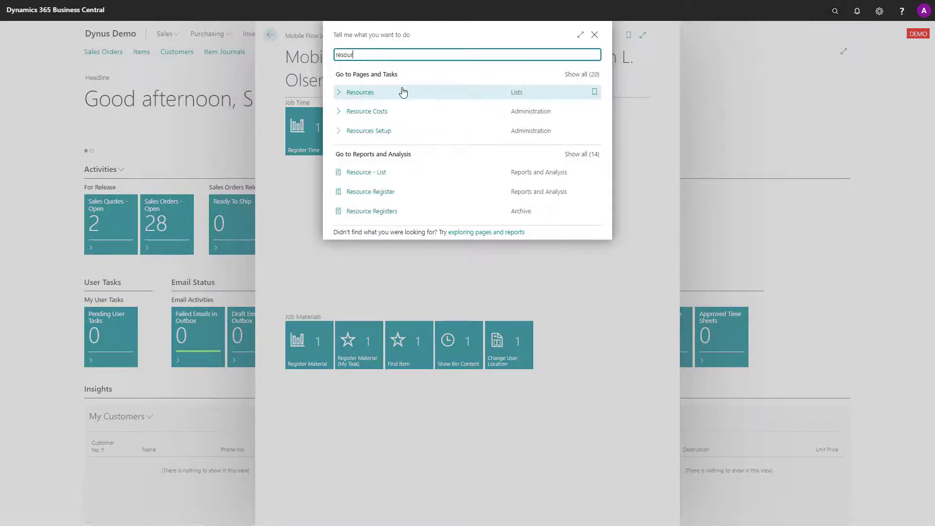
left_click(362, 92)
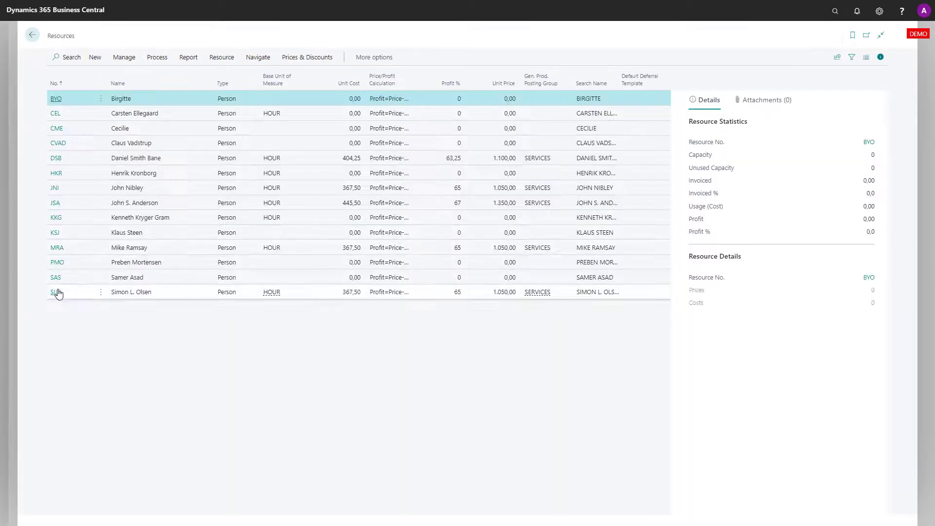